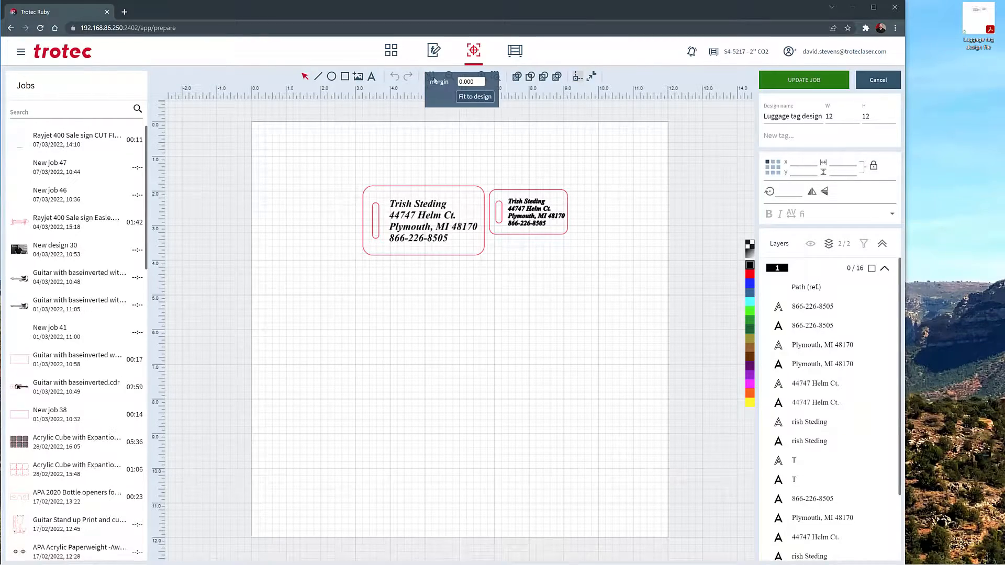
Update the job so the two luggage tag designs are placed on the laser work area.
left_click(803, 79)
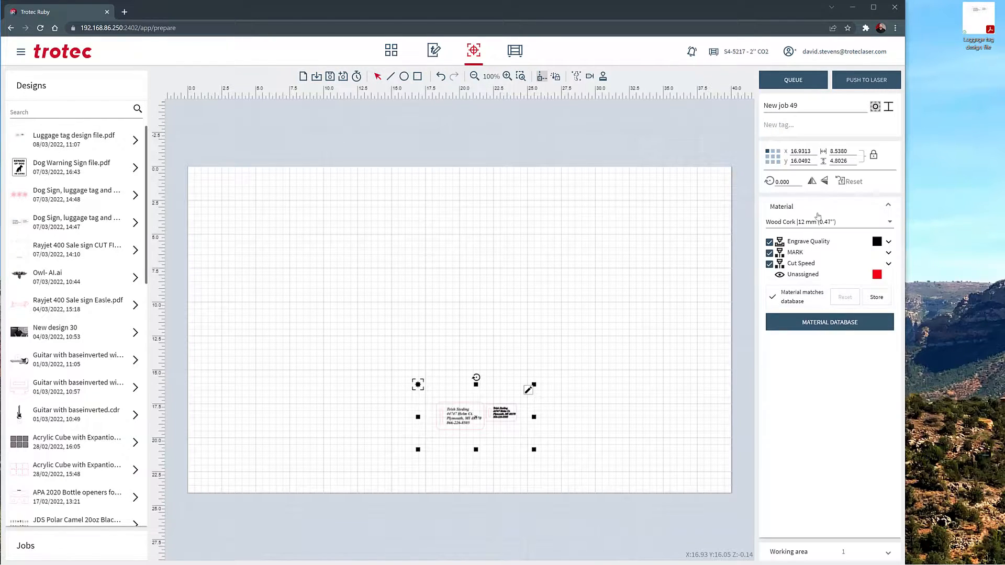
Switch the job material from Wood Cork to Acryl TroGlass 3mm (0.12") (new) via a 'cry' search.
left_click(827, 222)
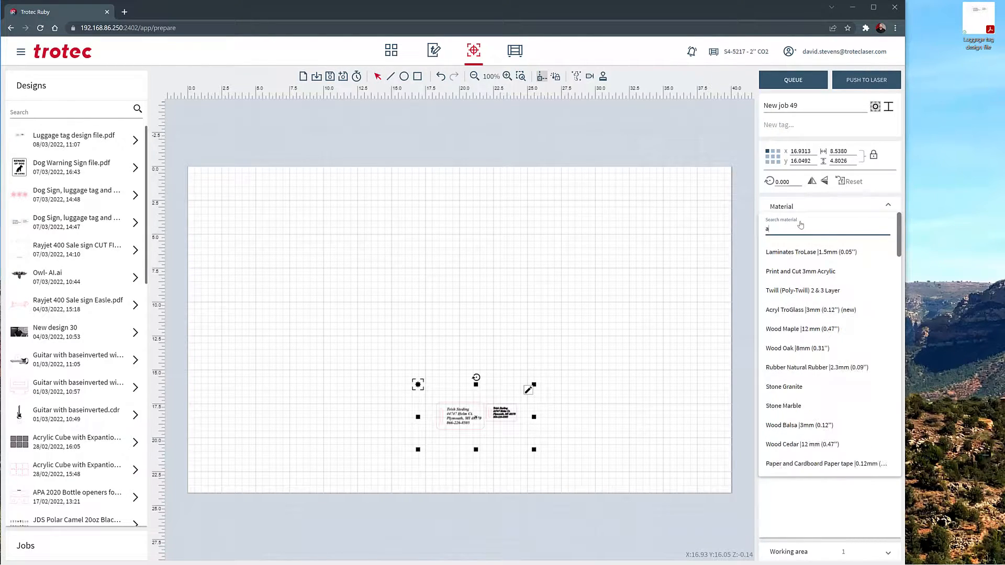
type("cry")
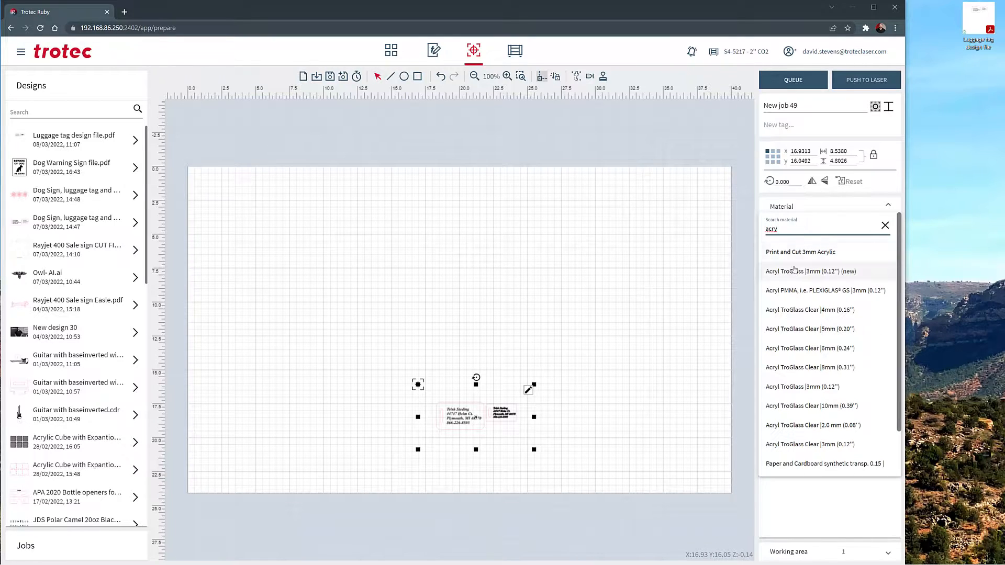
left_click(811, 271)
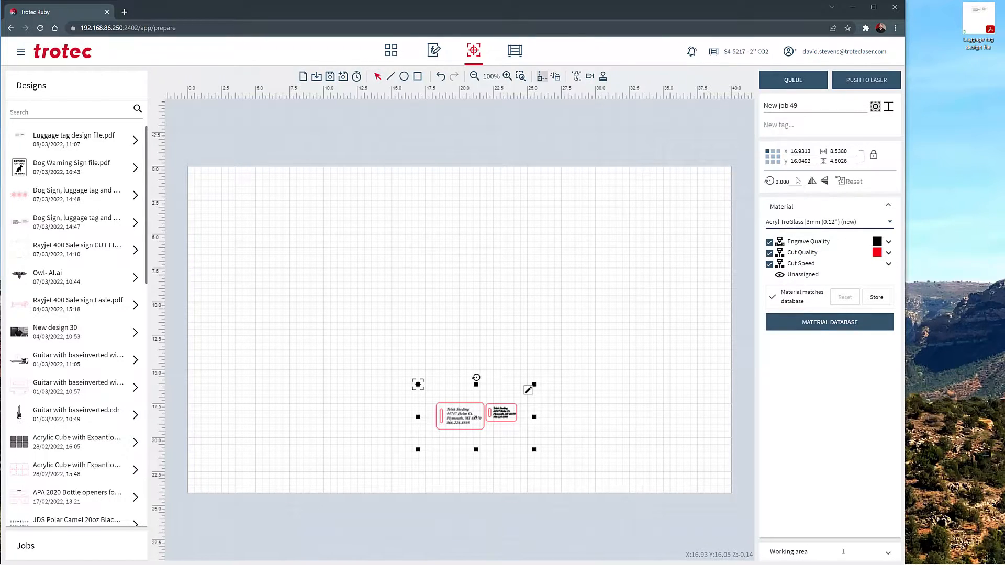